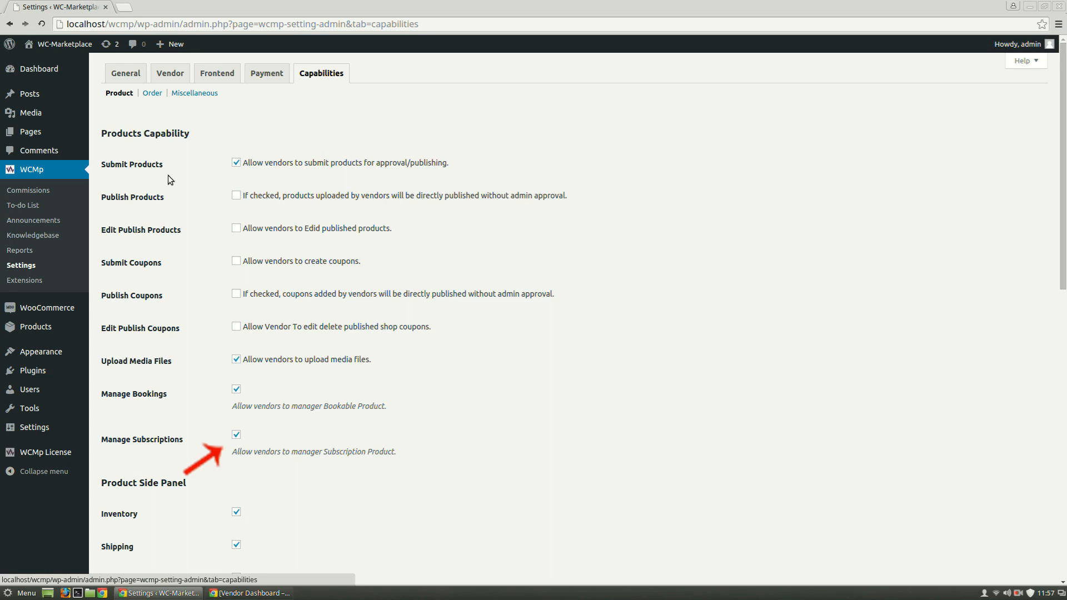
mouse_move(21, 266)
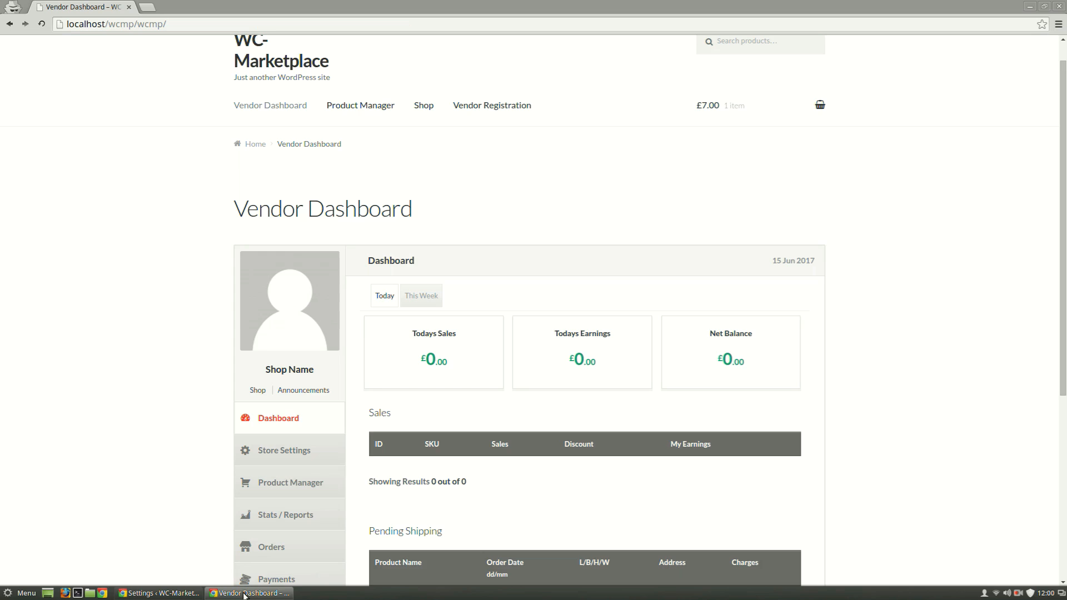
- Add a new product in Product Manager and set its type to Simple subscription, revealing subscription fields
click(290, 481)
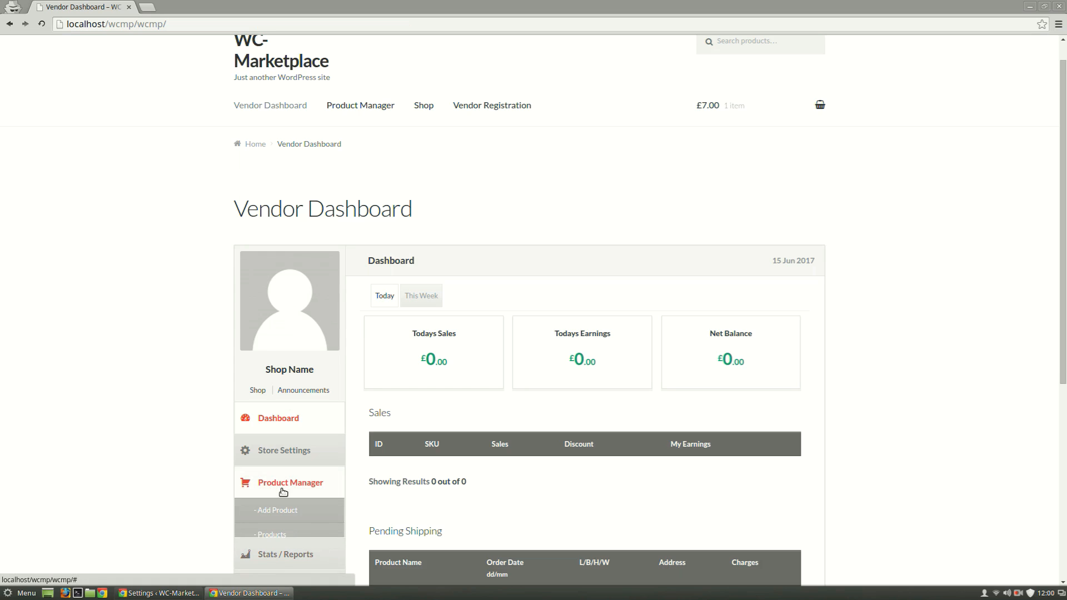
click(289, 481)
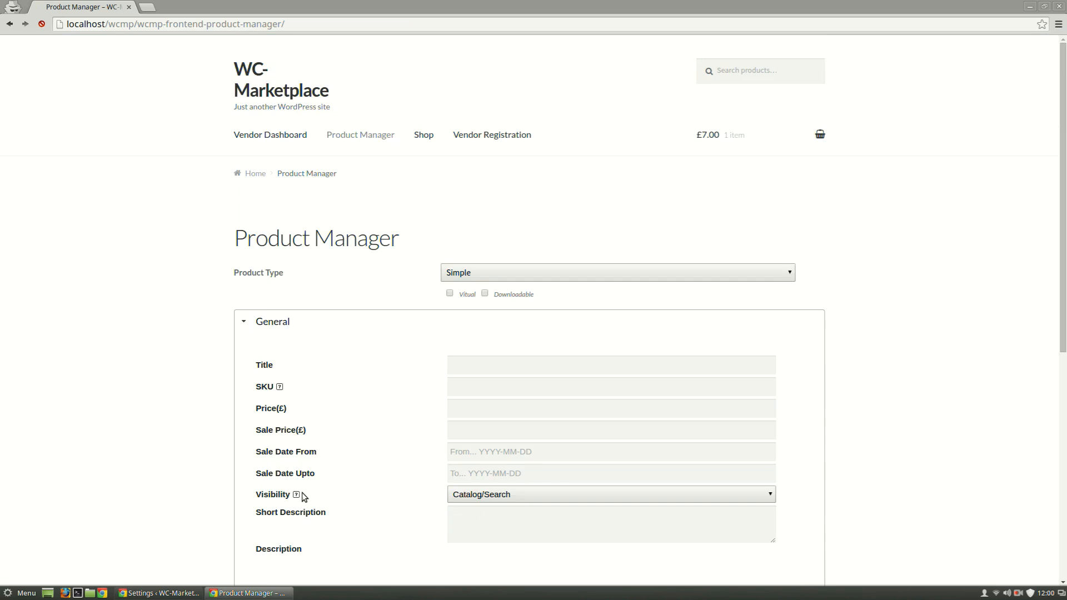
click(616, 272)
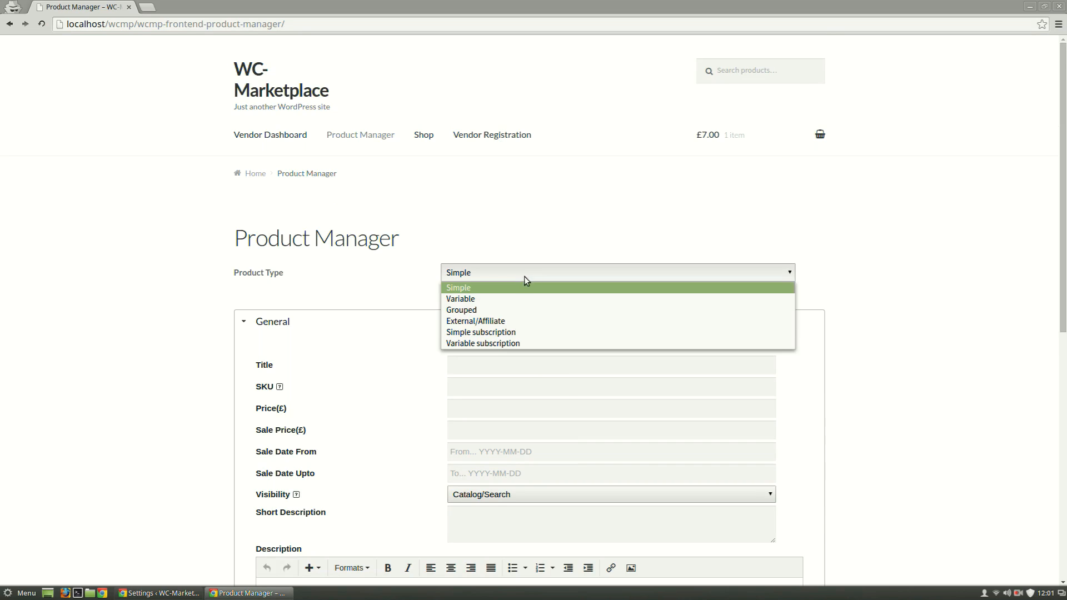
mouse_move(491, 335)
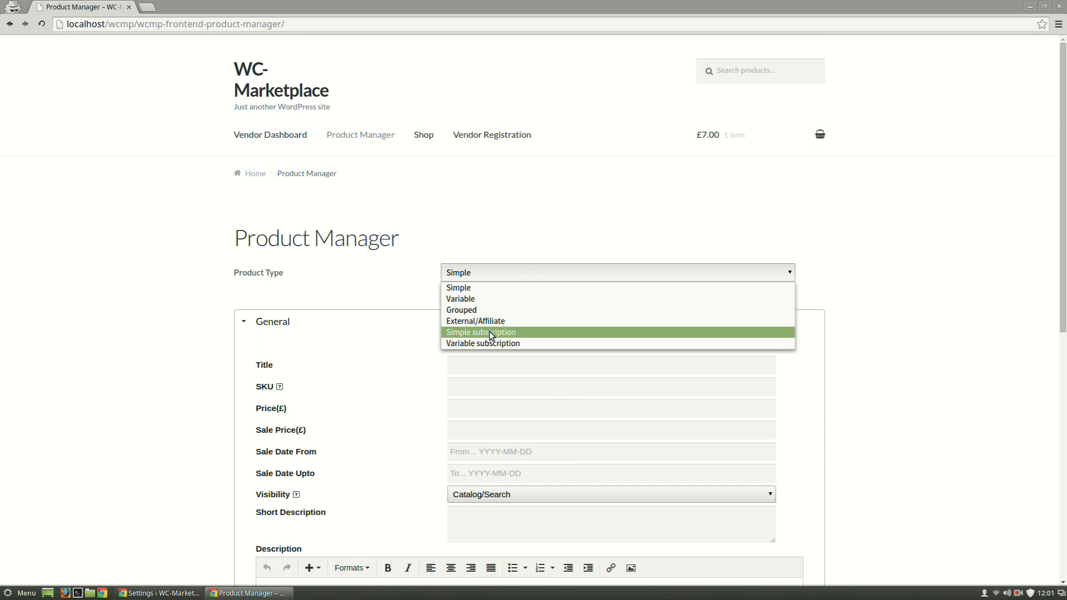
mouse_move(484, 344)
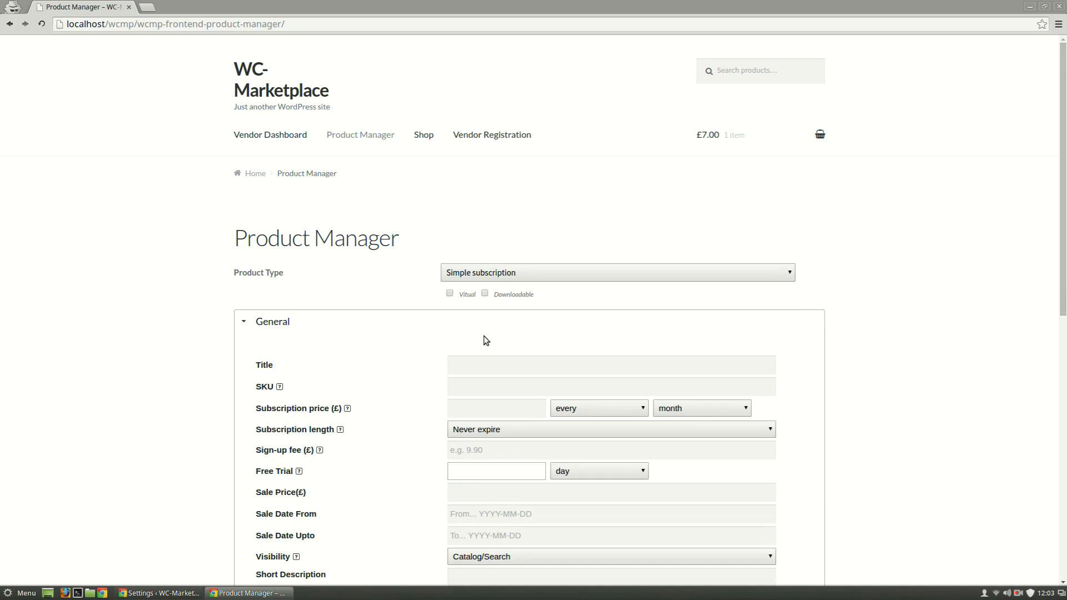
scroll(down, 3)
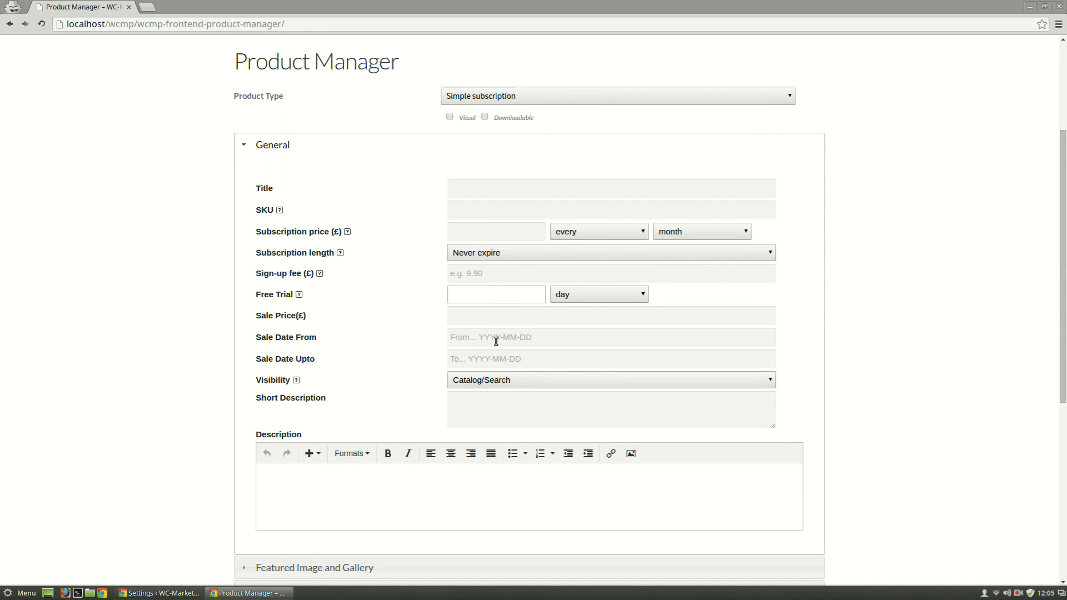
scroll(down, 3)
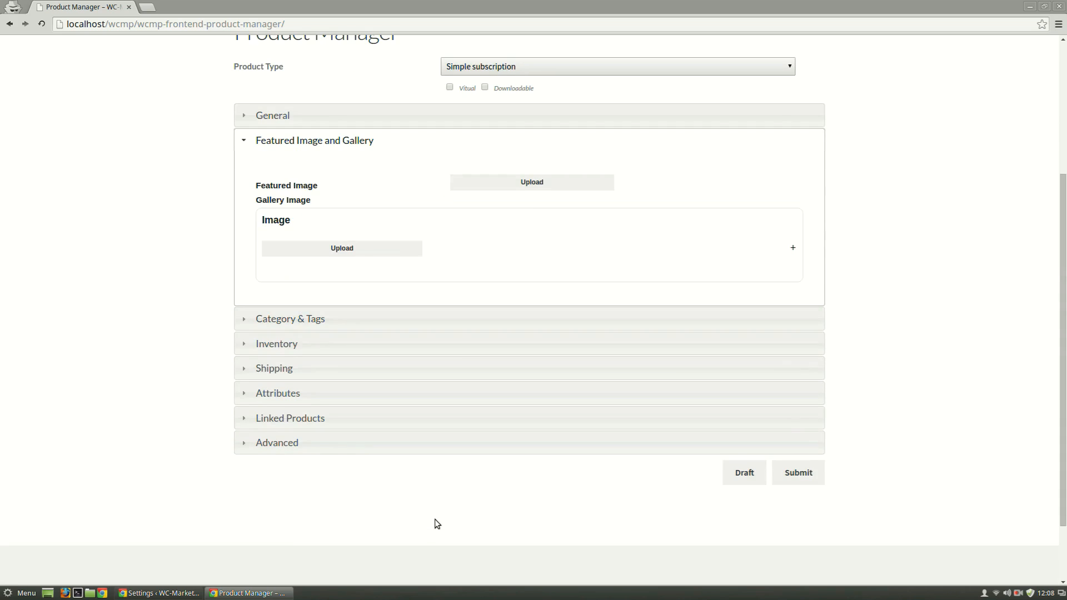
mouse_move(450, 313)
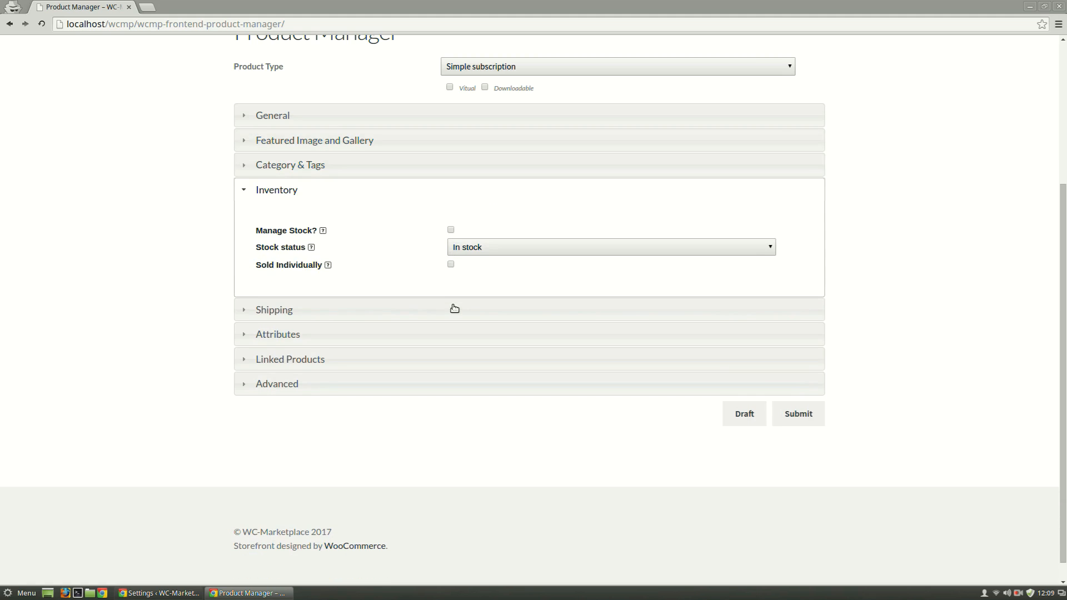
- Expand the Advanced section to see the Limit subscription setting
click(277, 334)
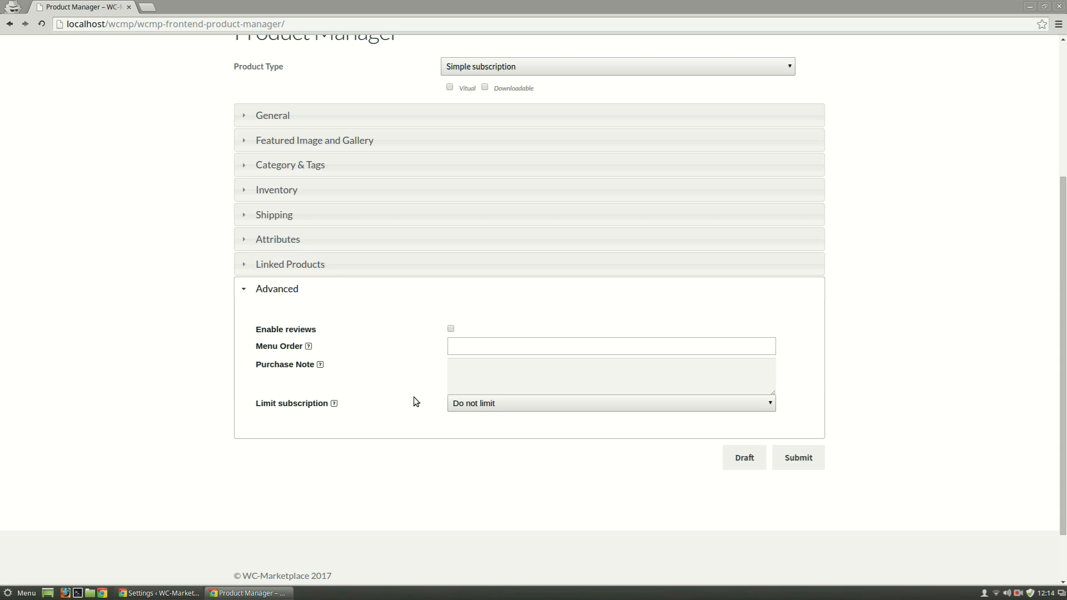
mouse_move(707, 399)
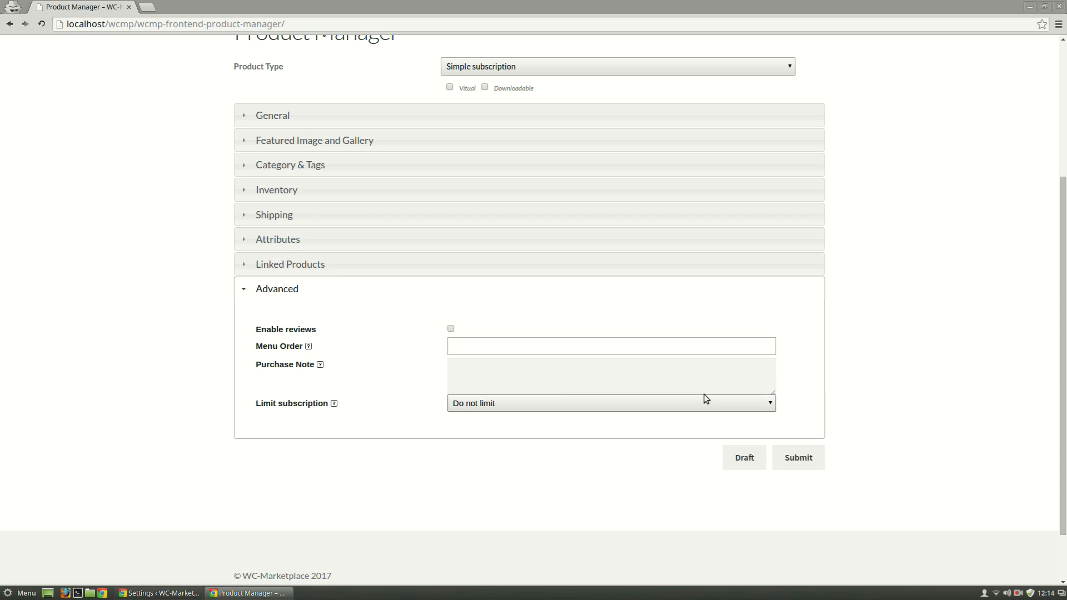
mouse_move(798, 457)
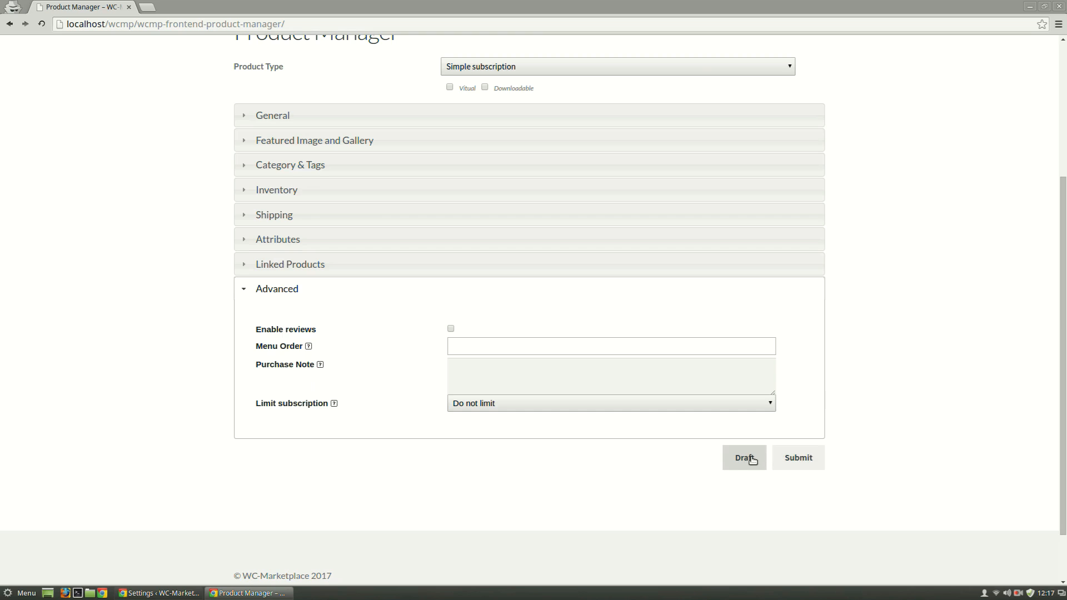
- Change the product type to Variable subscription and show its general details
click(616, 65)
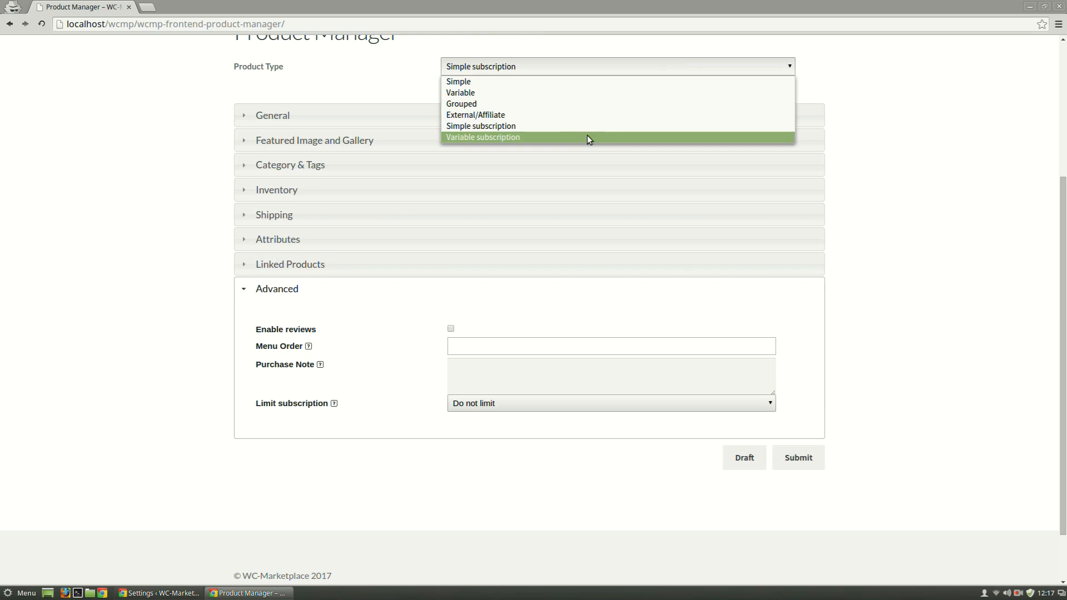
click(482, 137)
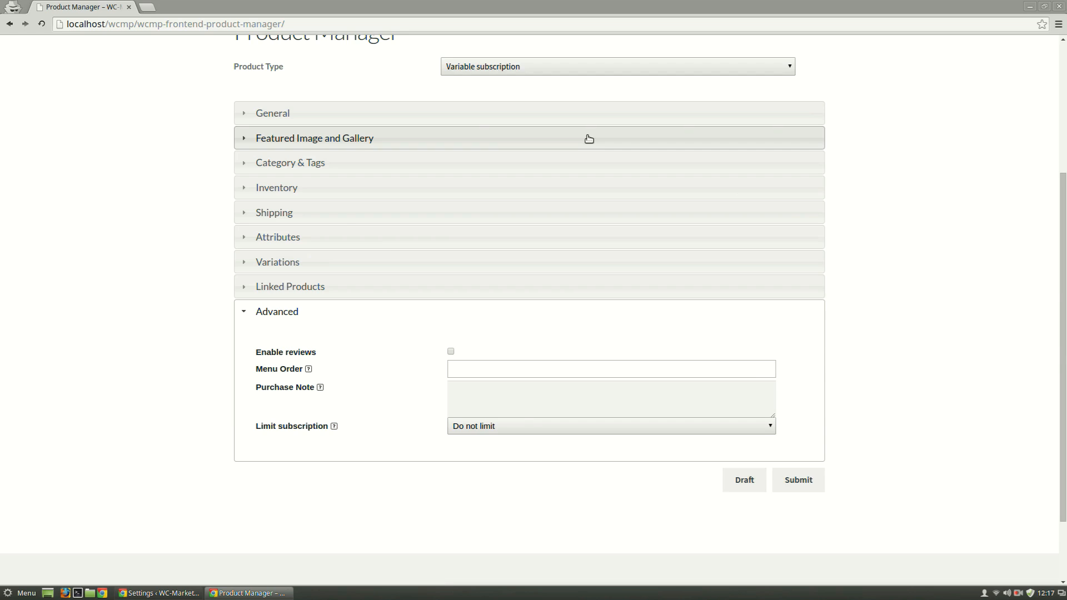
mouse_move(596, 120)
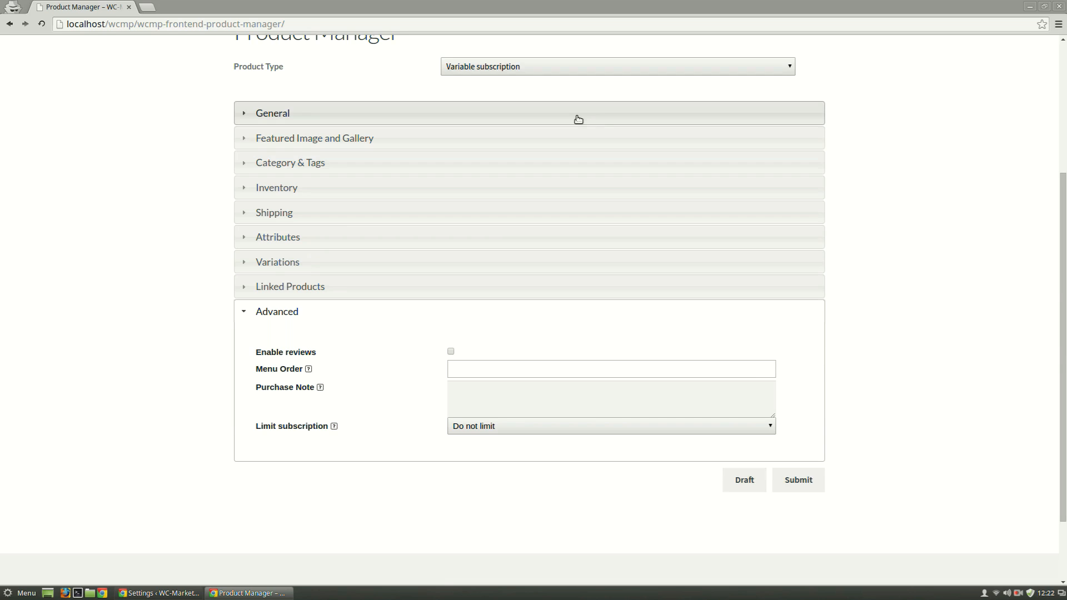
click(272, 113)
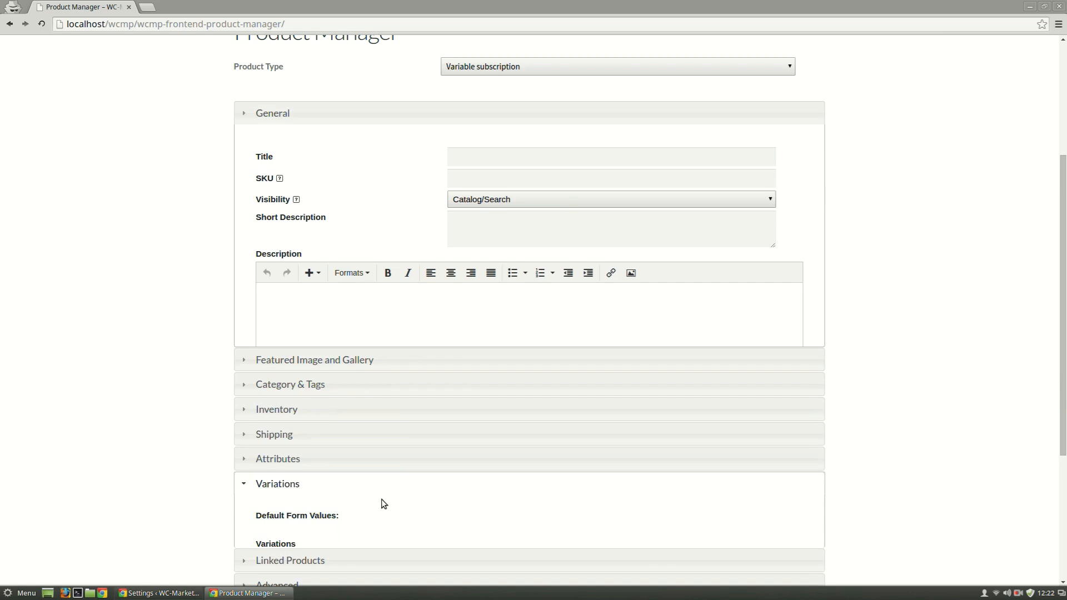
- Expand the Variations section showing per-variation price, length, sign-up fee and trial fields
scroll(down, 3)
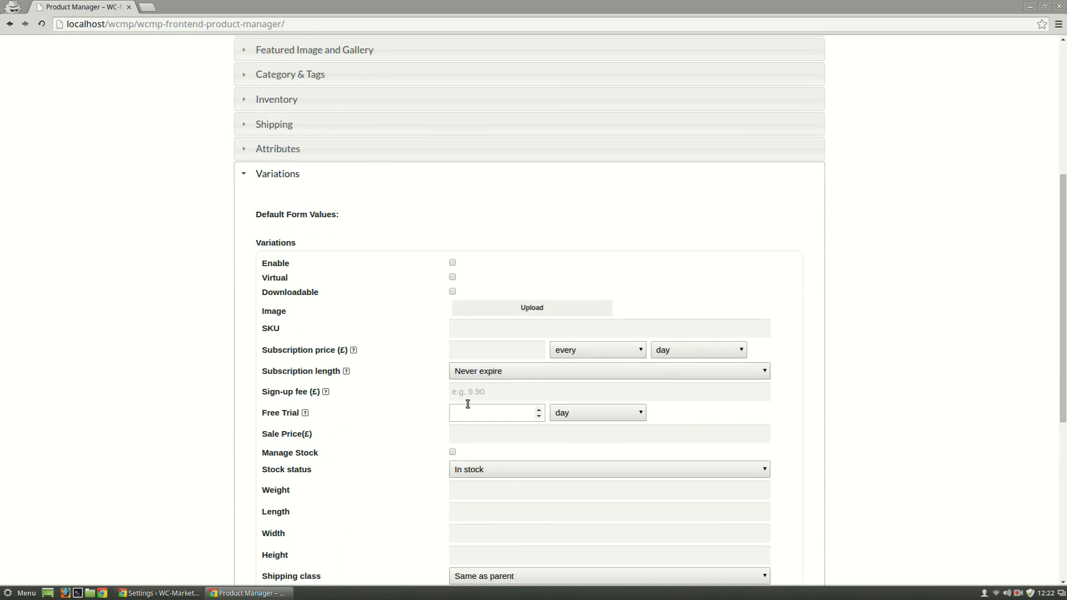
click(494, 412)
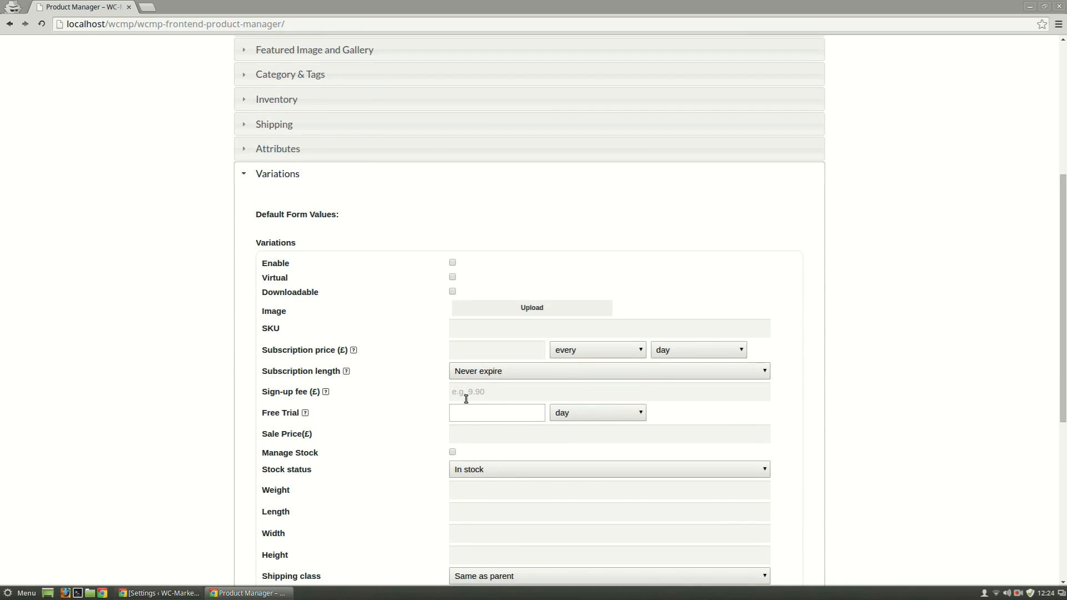
scroll(down, 3)
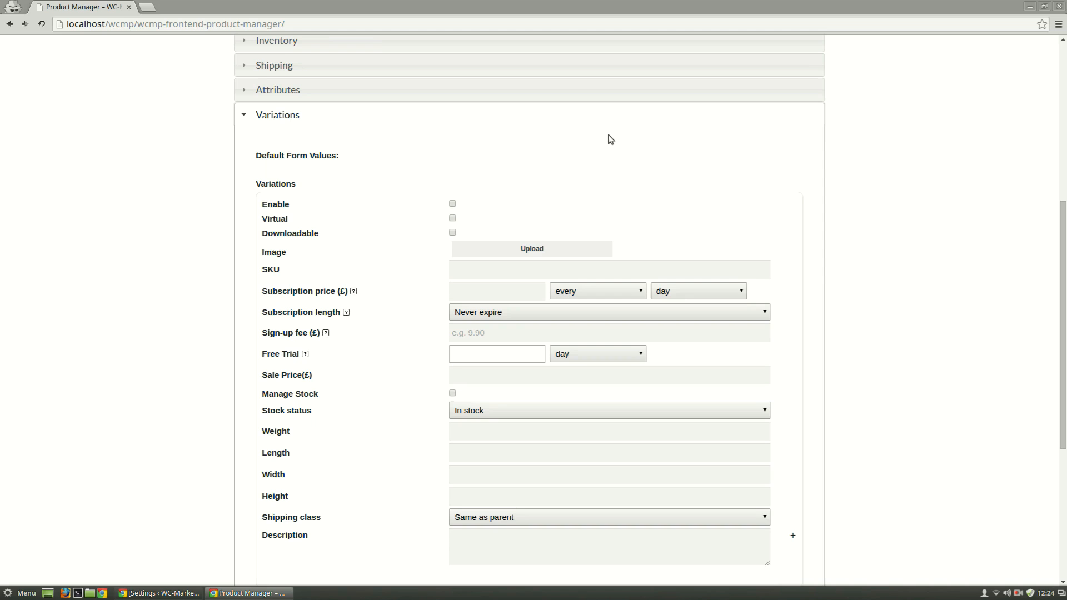
mouse_move(610, 168)
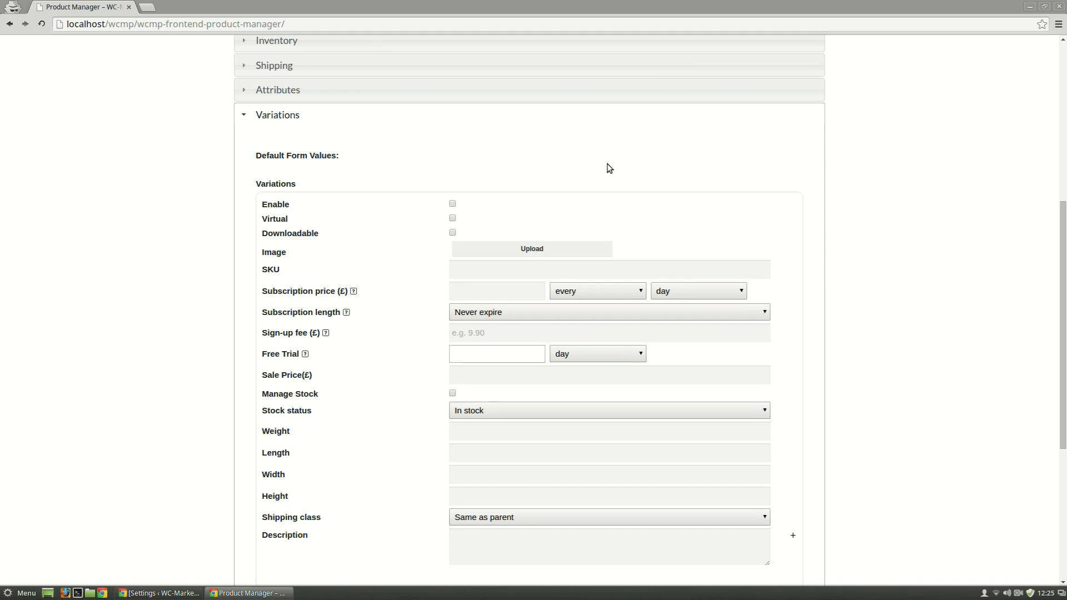
- Add a Color attribute with values 'Red|Blue' and mark it for use as variation
click(278, 89)
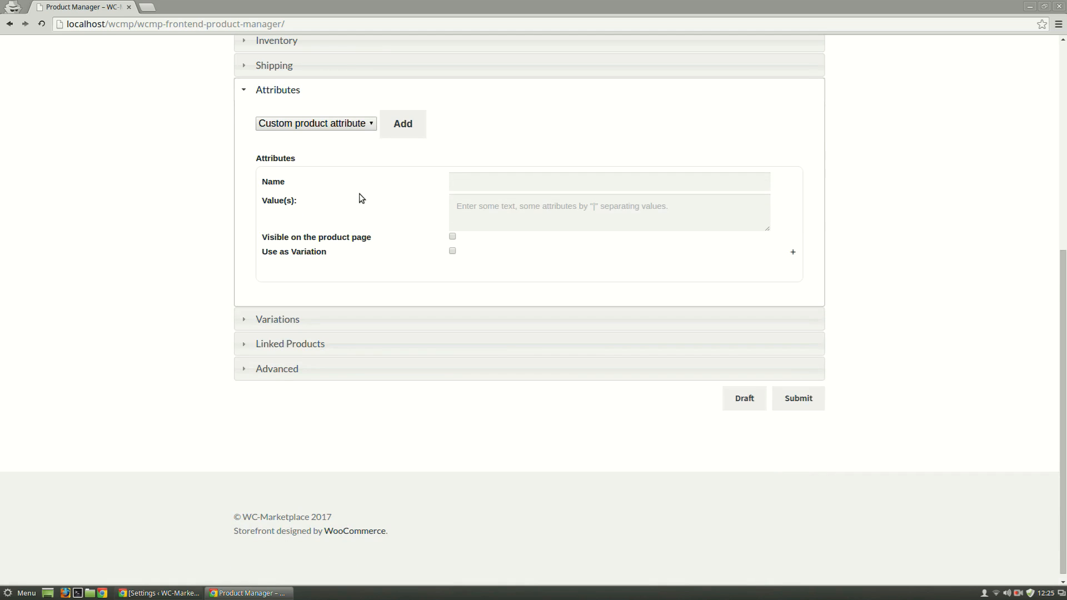
text(Color)
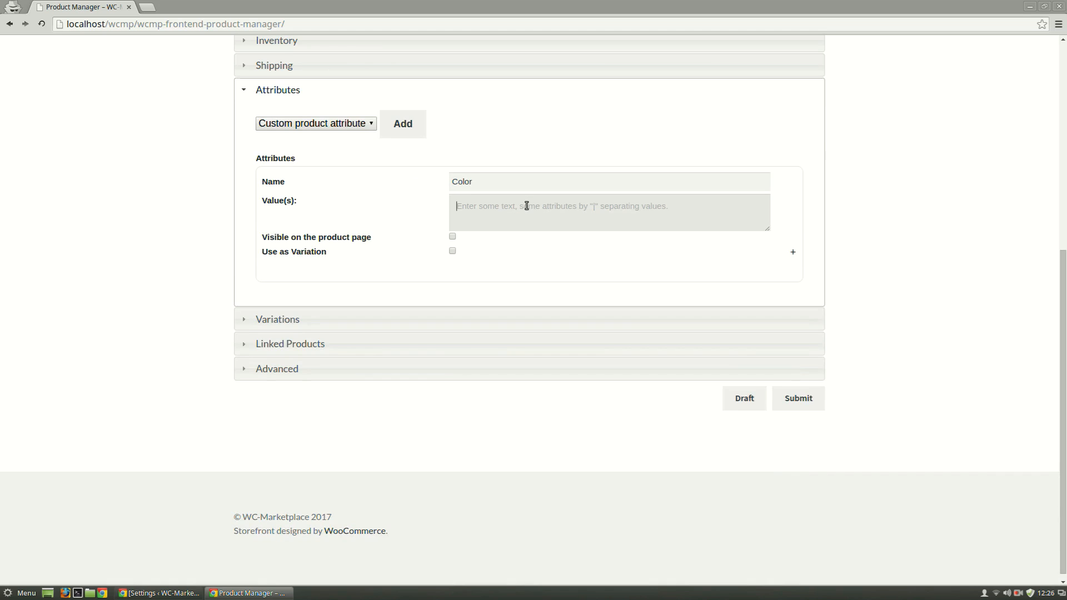
text(Red)
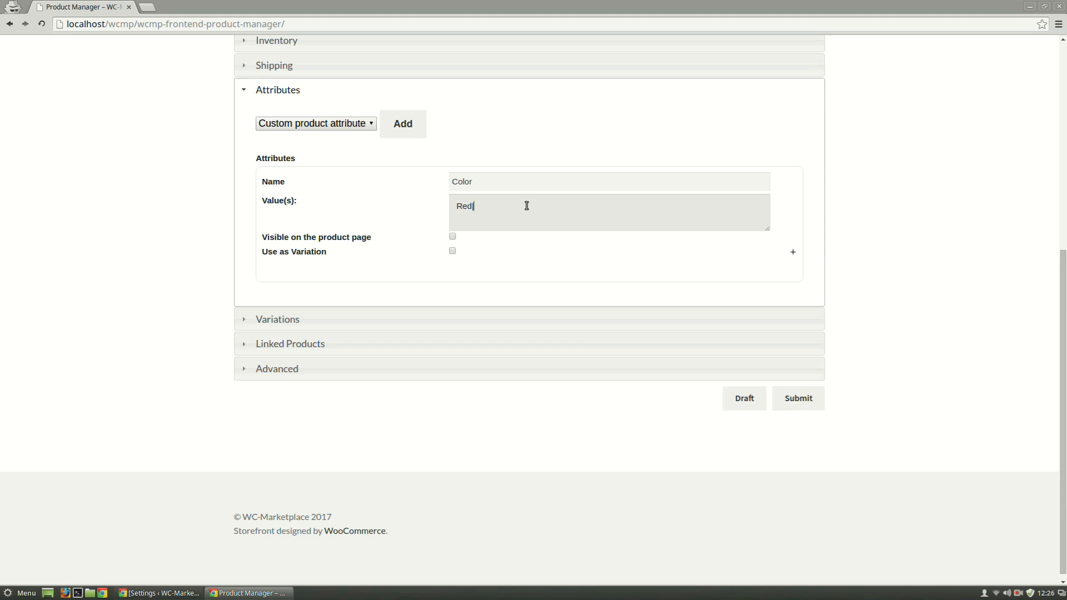
text(|B)
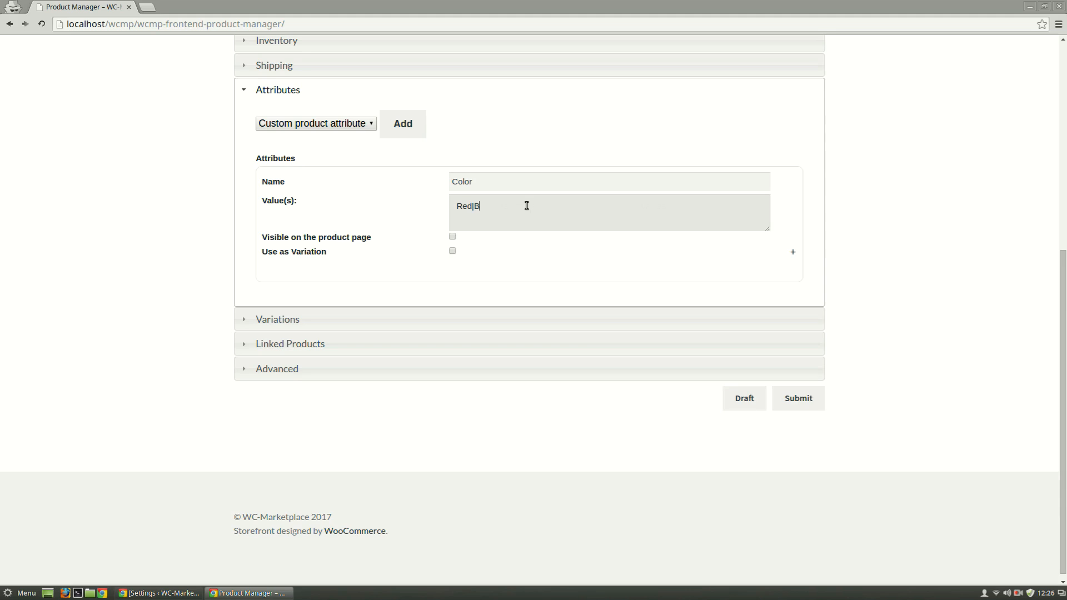
text(lue)
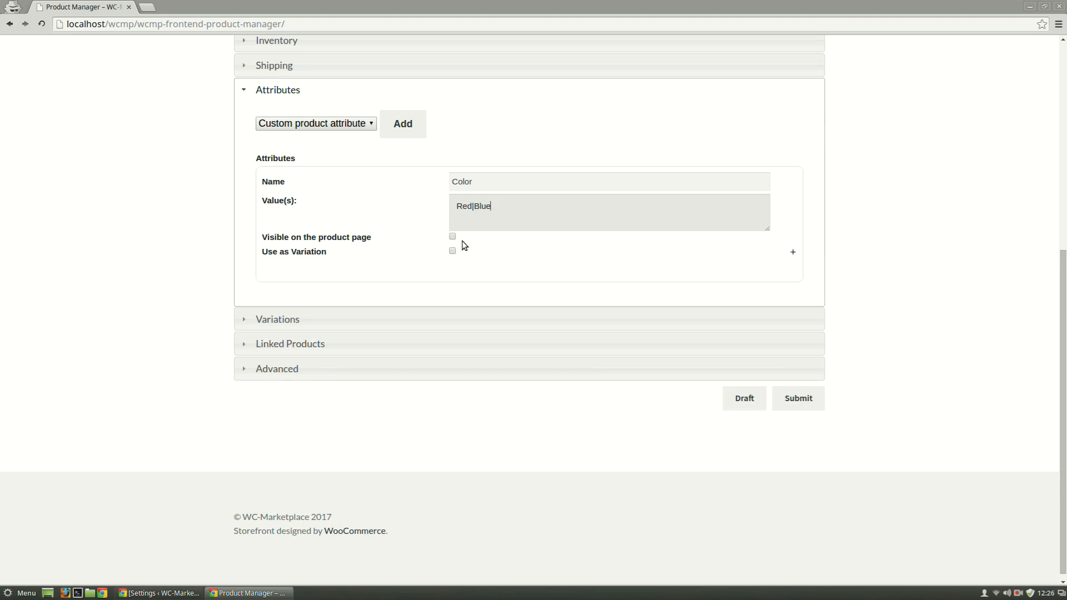
click(453, 236)
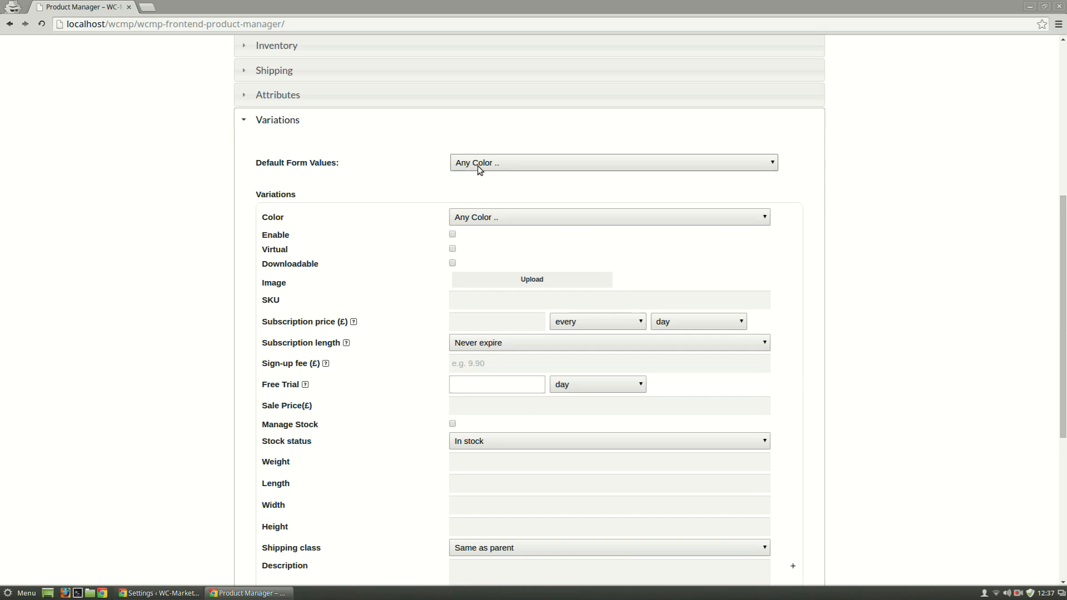
- Review the Variations and Inventory sections and reopen the Advanced section with subscription limit settings
click(611, 162)
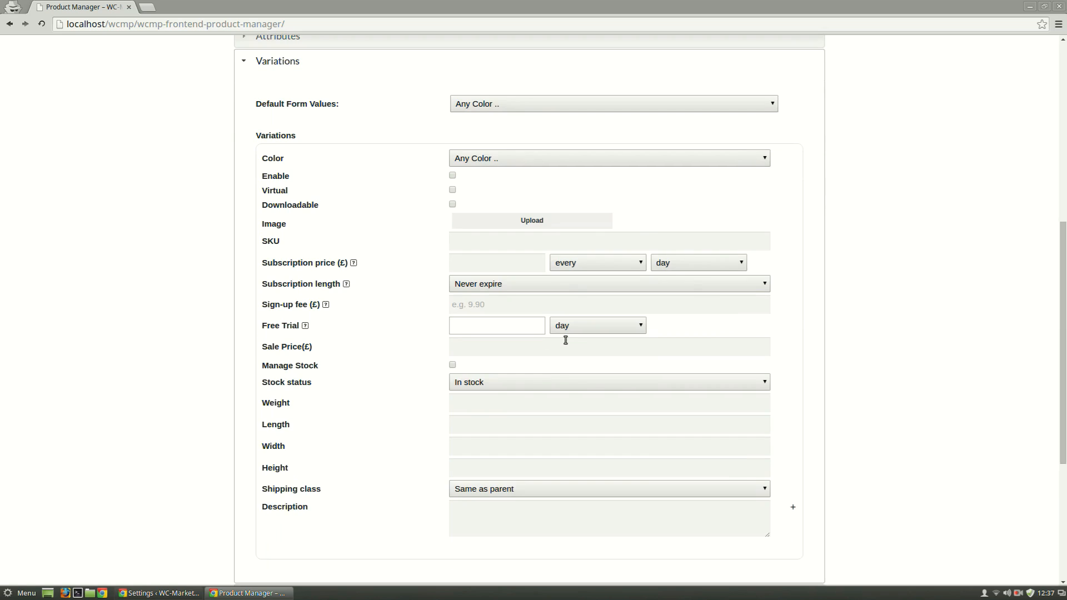
scroll(down, 3)
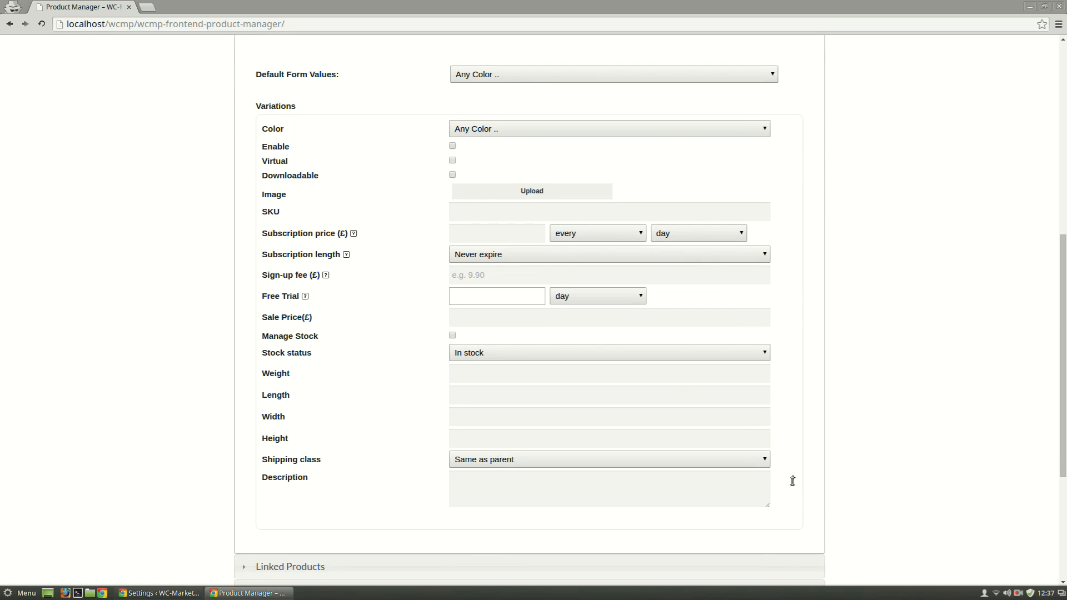
scroll(down, 3)
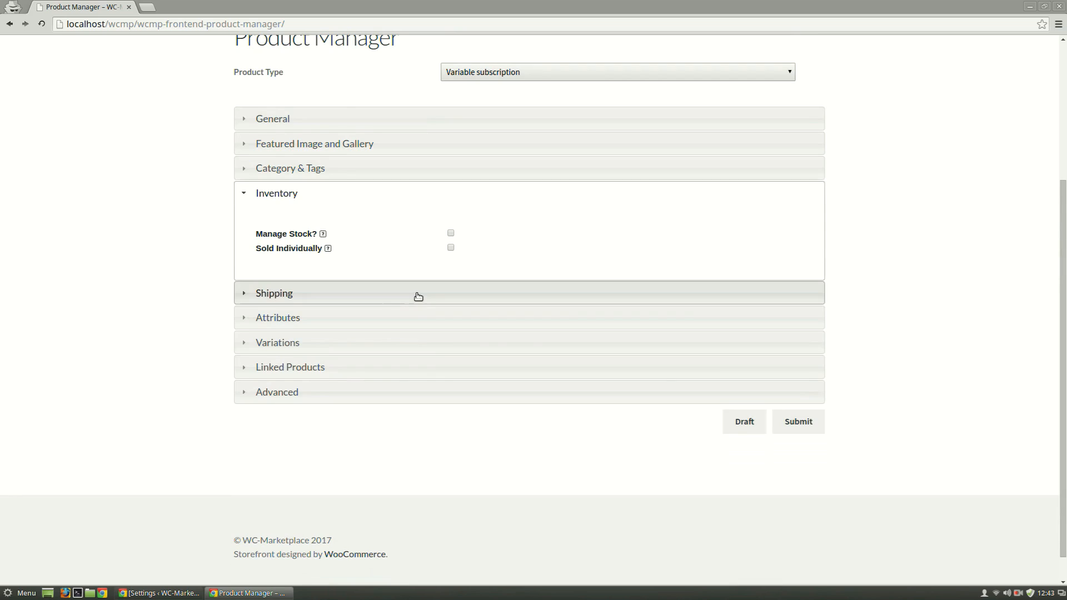
click(289, 367)
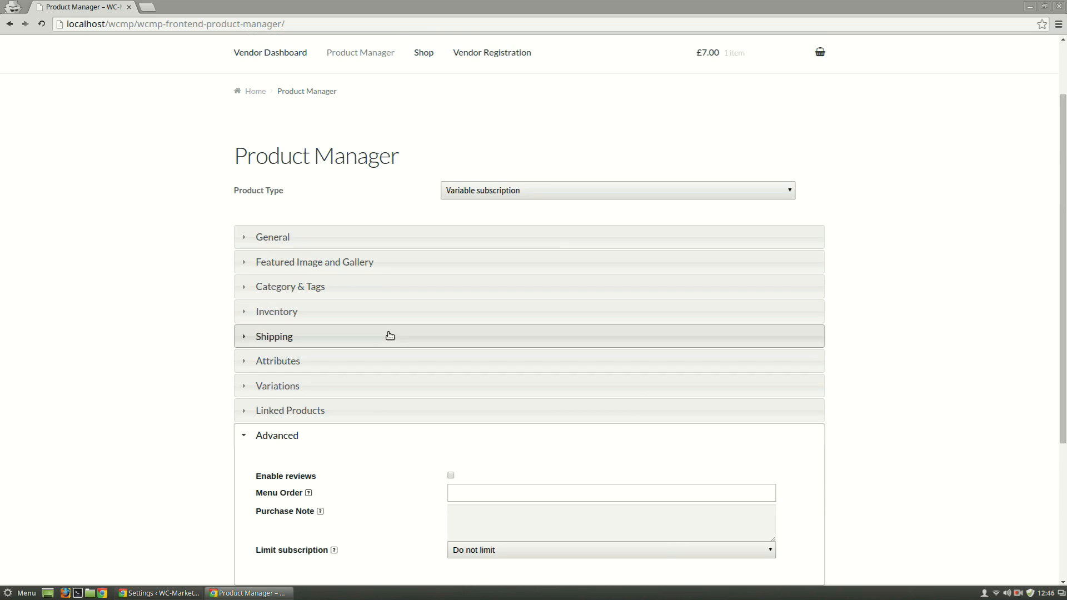
mouse_move(296, 103)
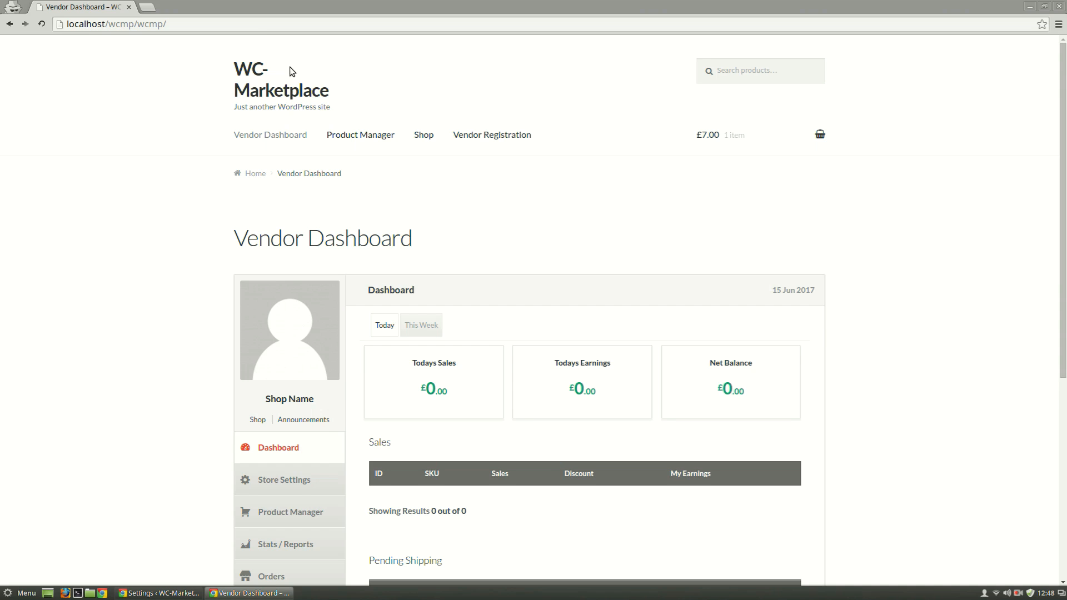
- Go to Product Manager > Products to list Subscription 4 as Draft and Subscription 5 as Pending
scroll(down, 3)
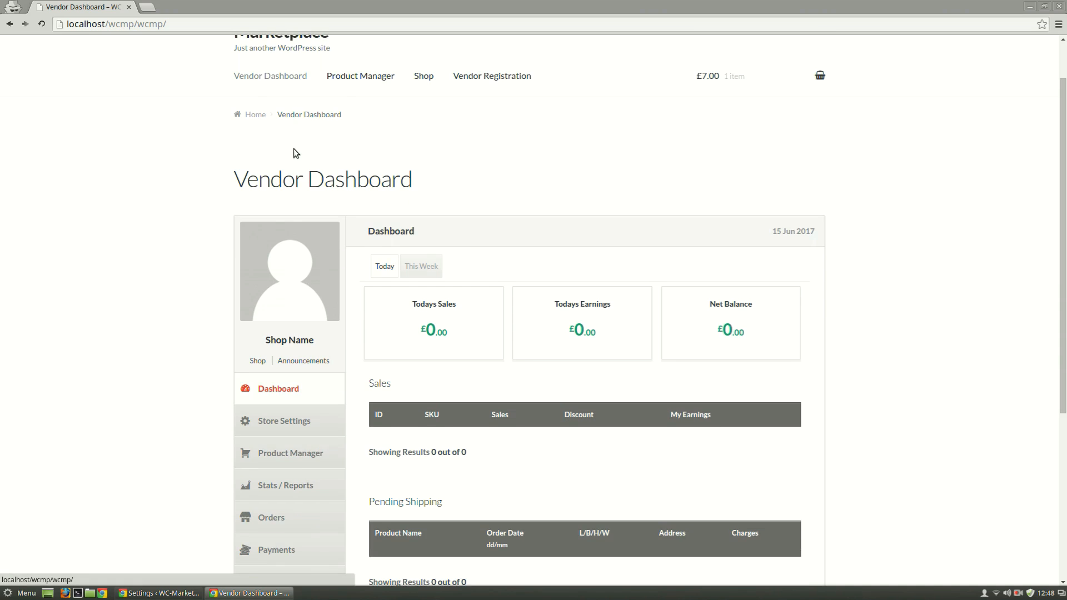
click(290, 453)
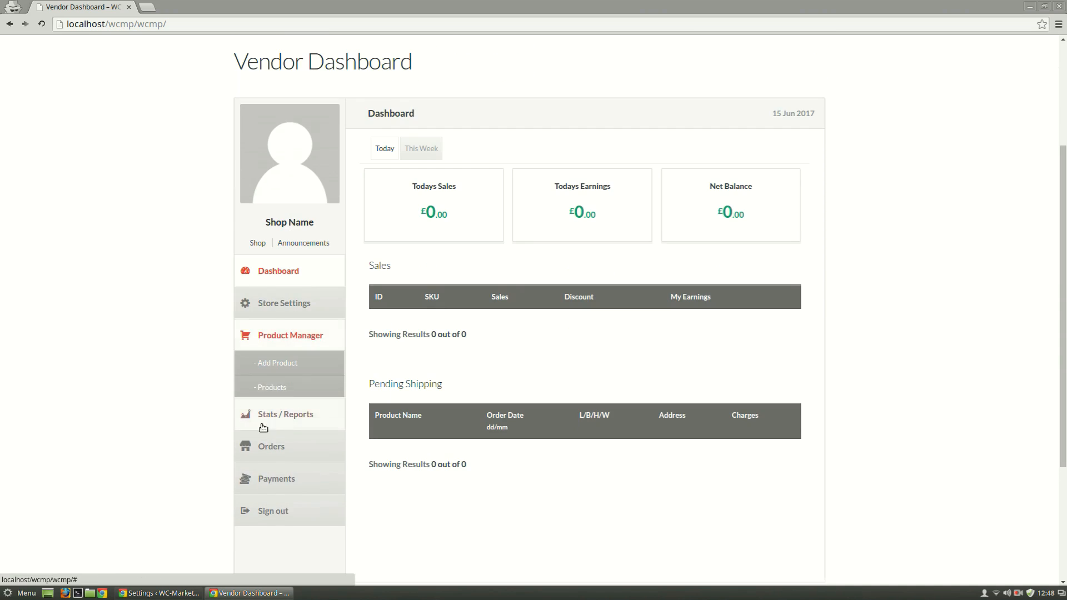
click(271, 387)
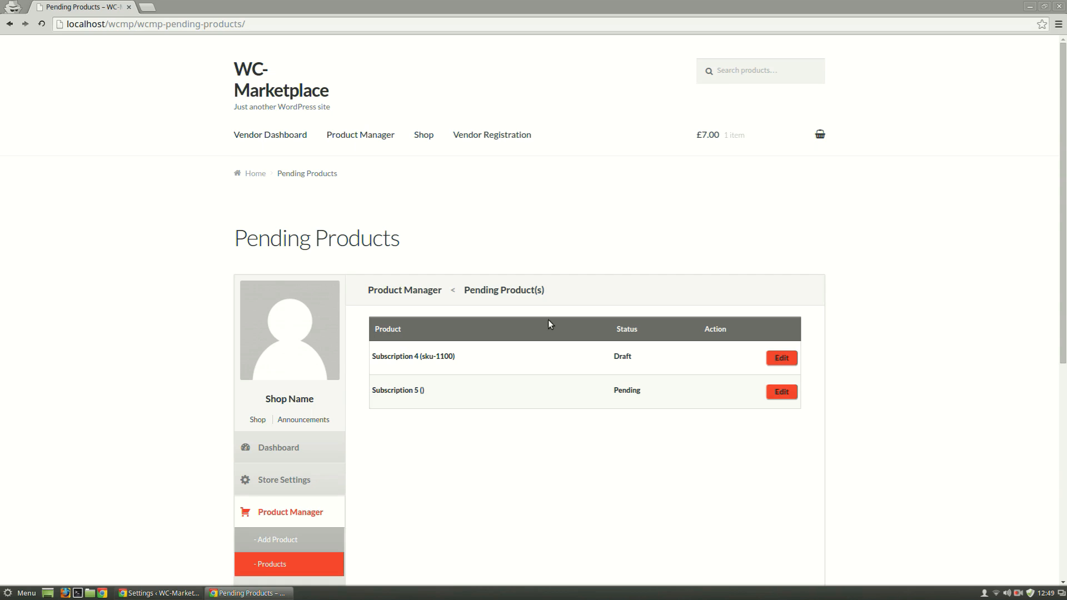
mouse_move(710, 357)
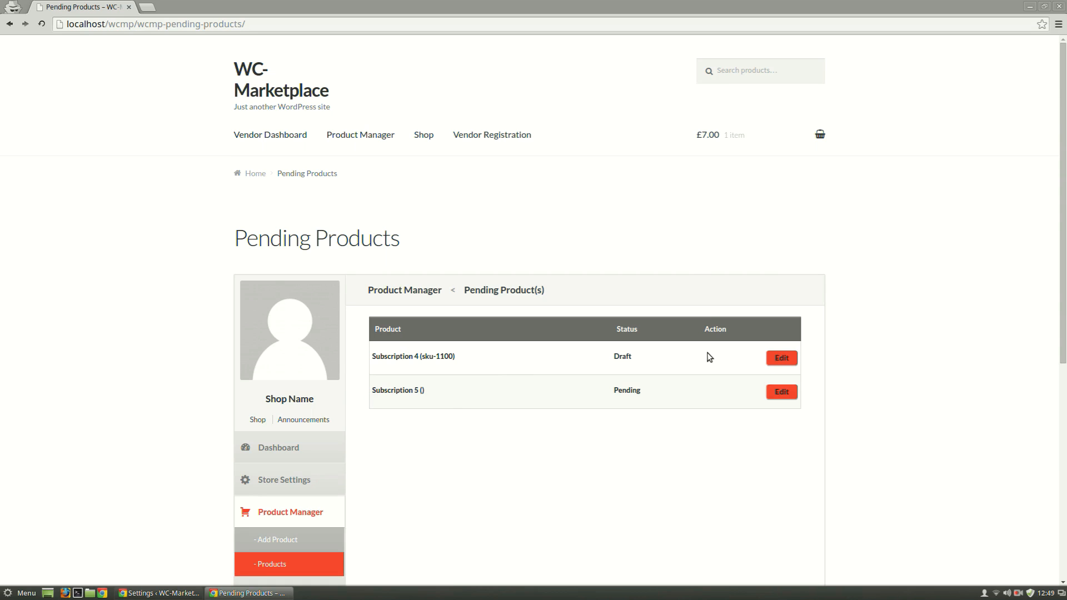
mouse_move(782, 358)
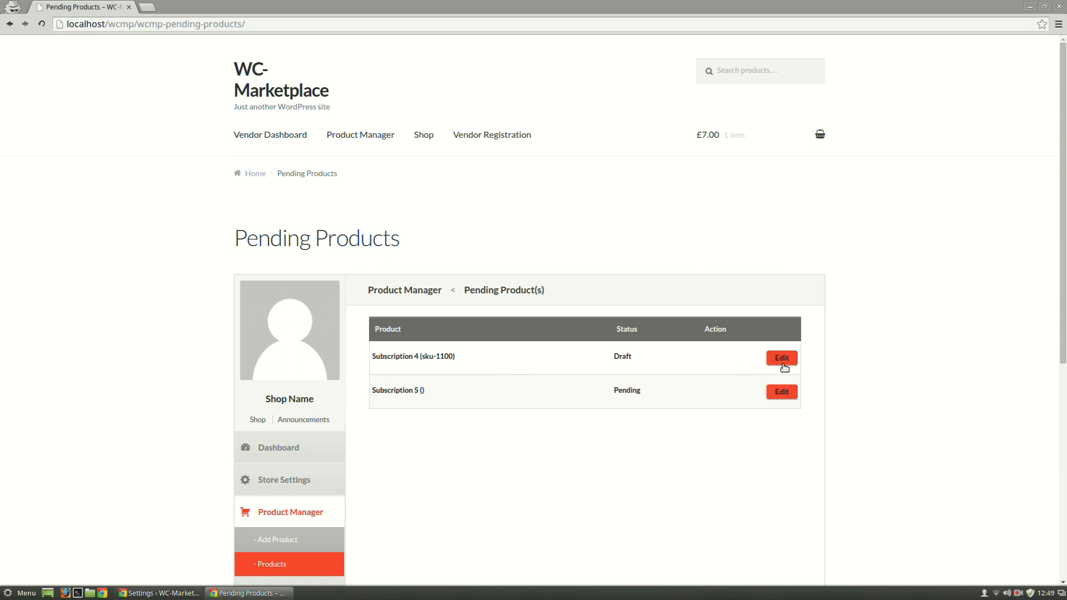
- Edit Subscription 4, showing SKU sku-1100 and price 6 every month, never expiring
click(780, 358)
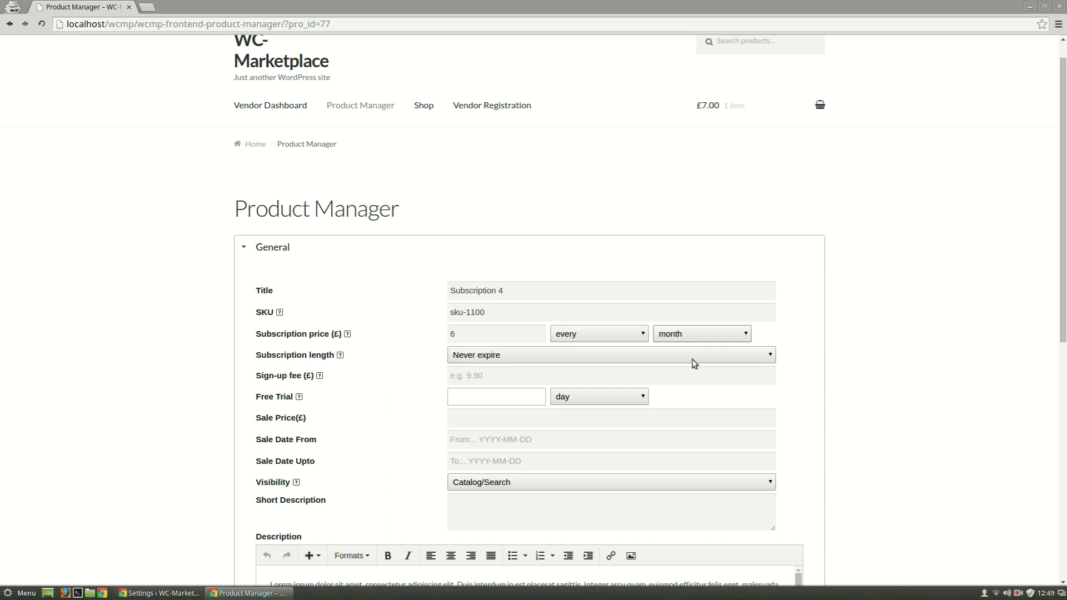
scroll(down, 3)
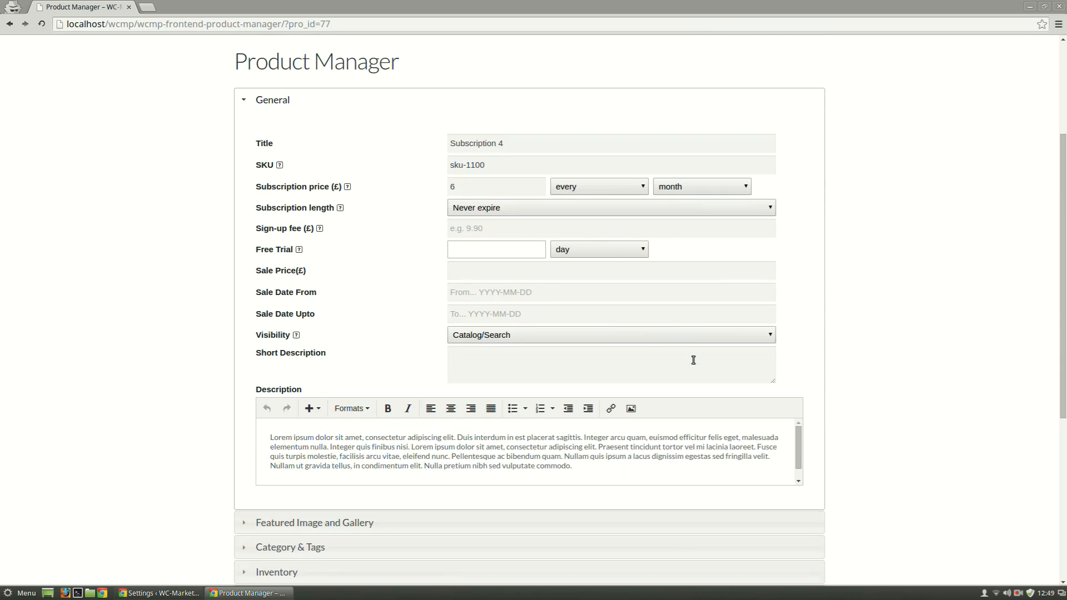
mouse_move(686, 365)
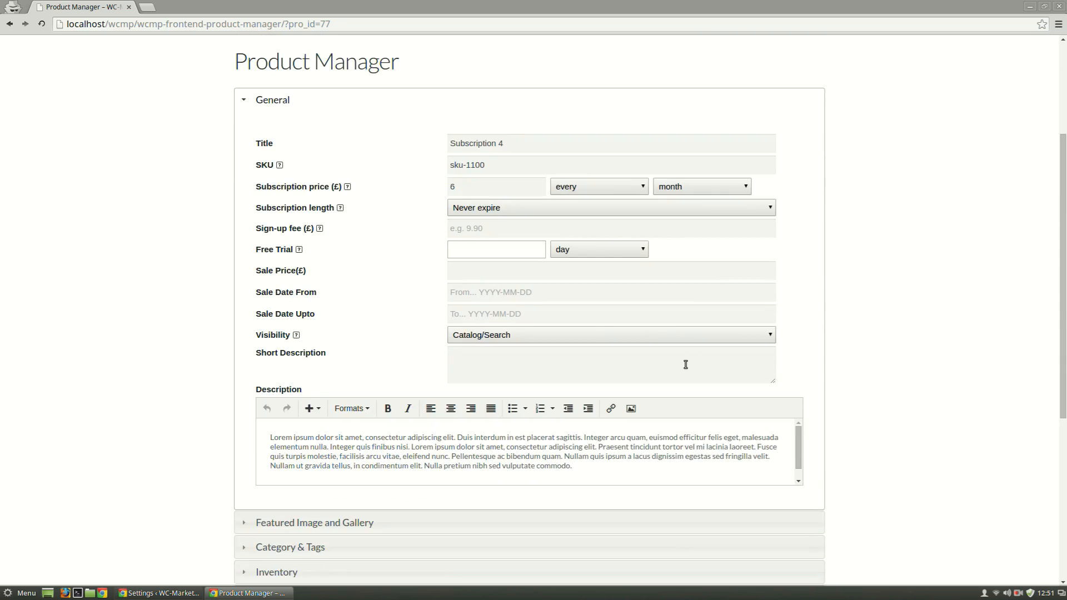